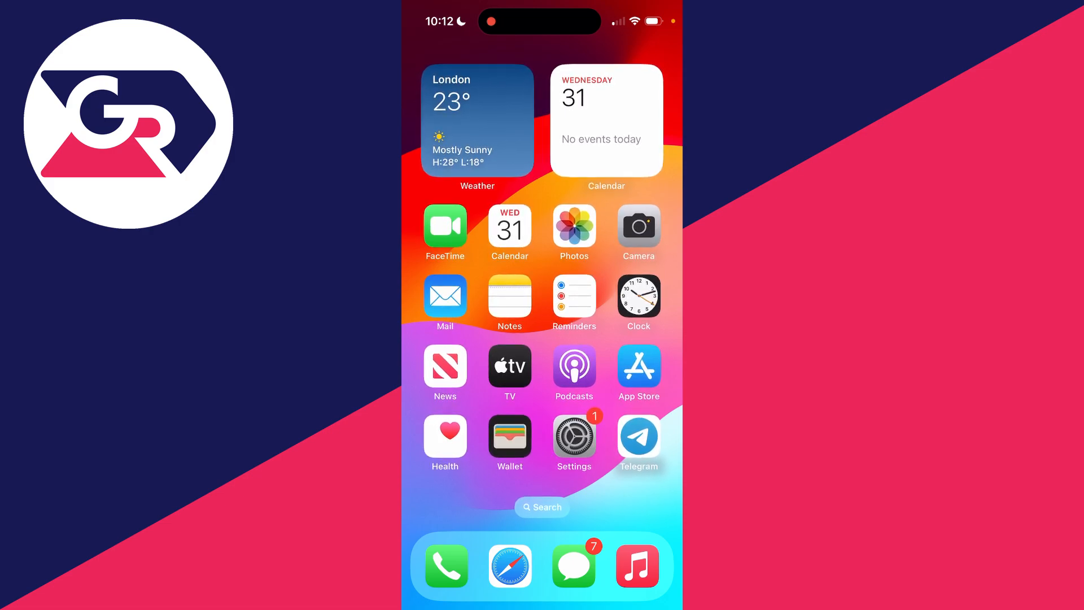
Reach the Do Not Disturb allowed-apps page from the home screen's Settings icon
click(574, 436)
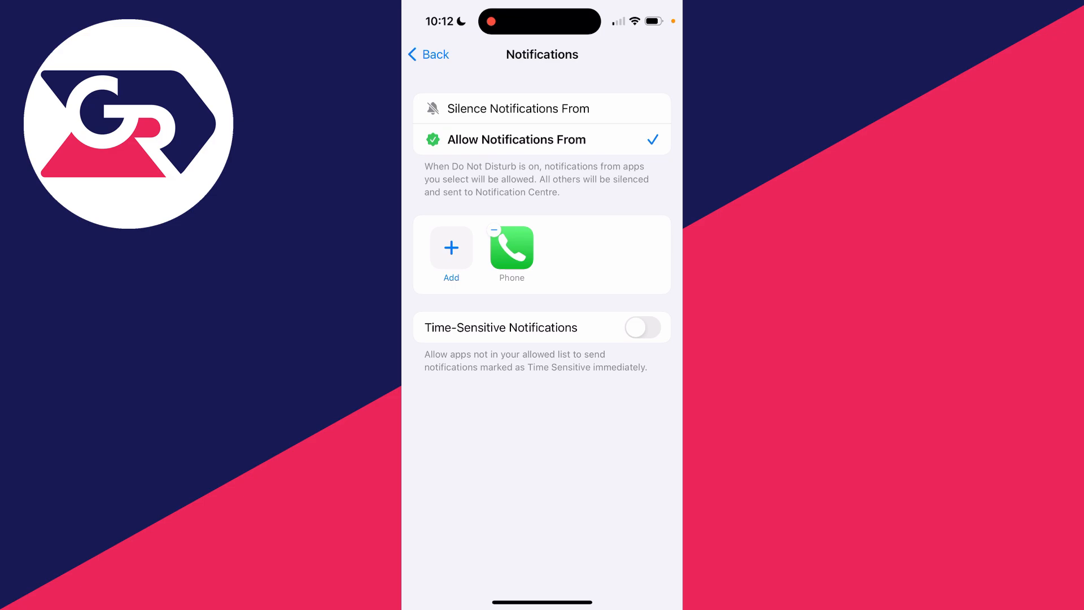
Remove Phone from Do Not Disturb's allowed apps and return to the Focus page
click(493, 230)
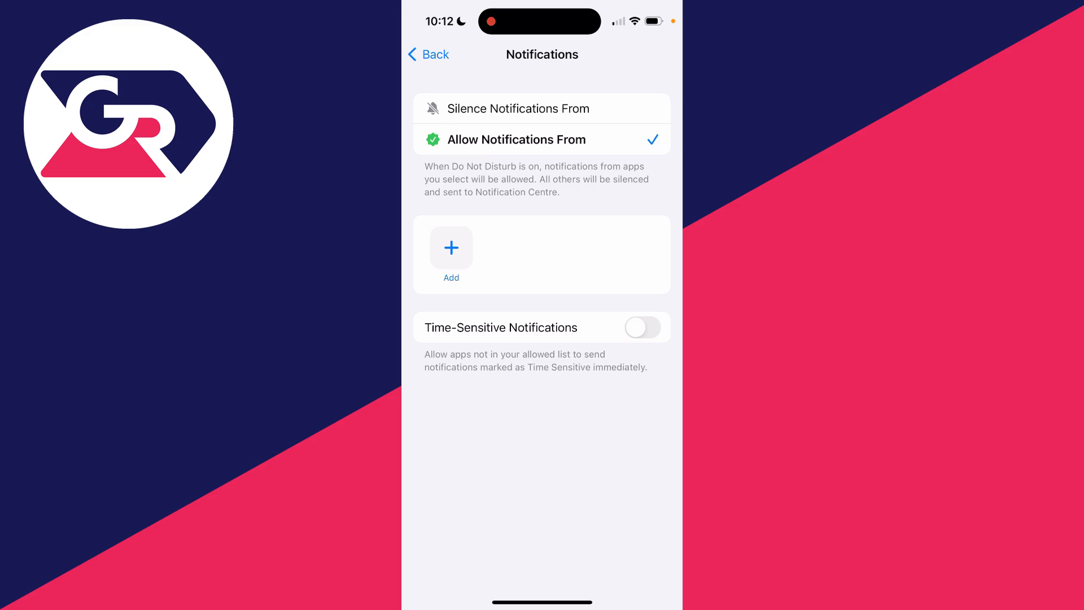
click(427, 54)
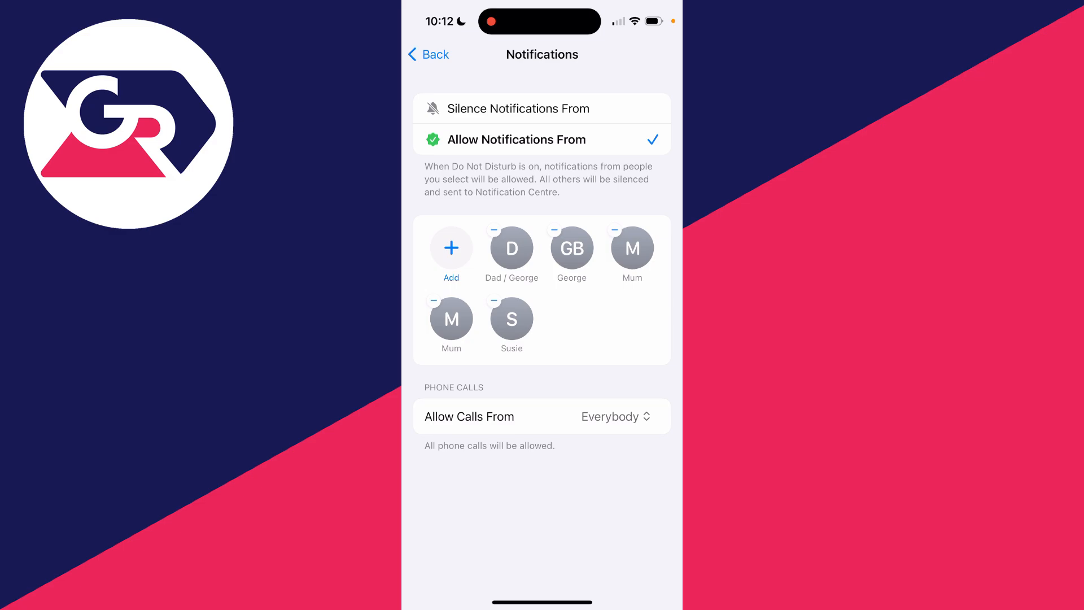
Clear every contact from the allowed-people list and show the Allow Calls From choices
click(519, 231)
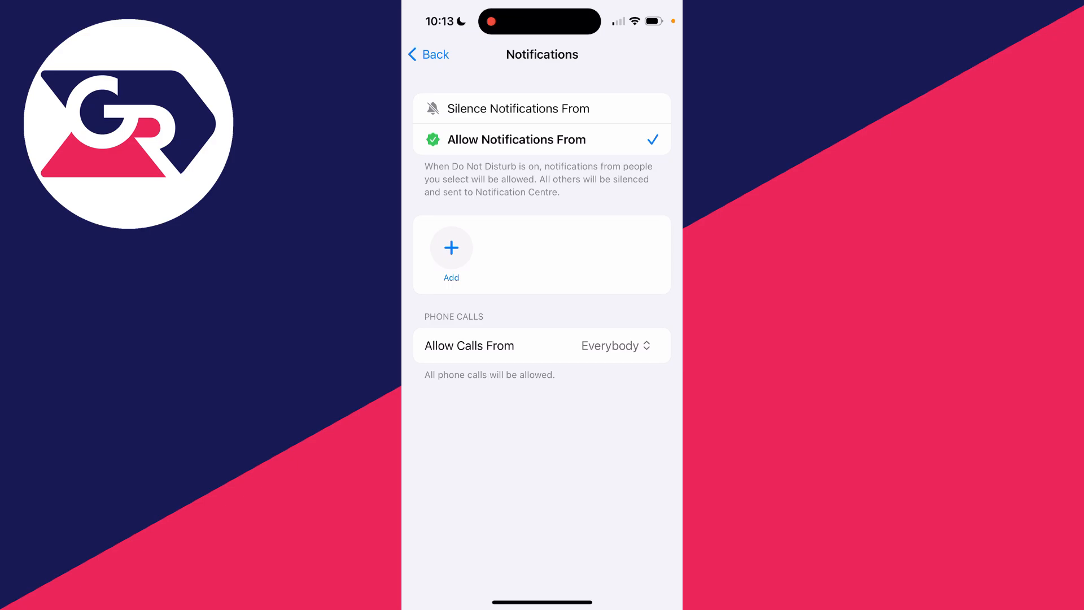
click(615, 345)
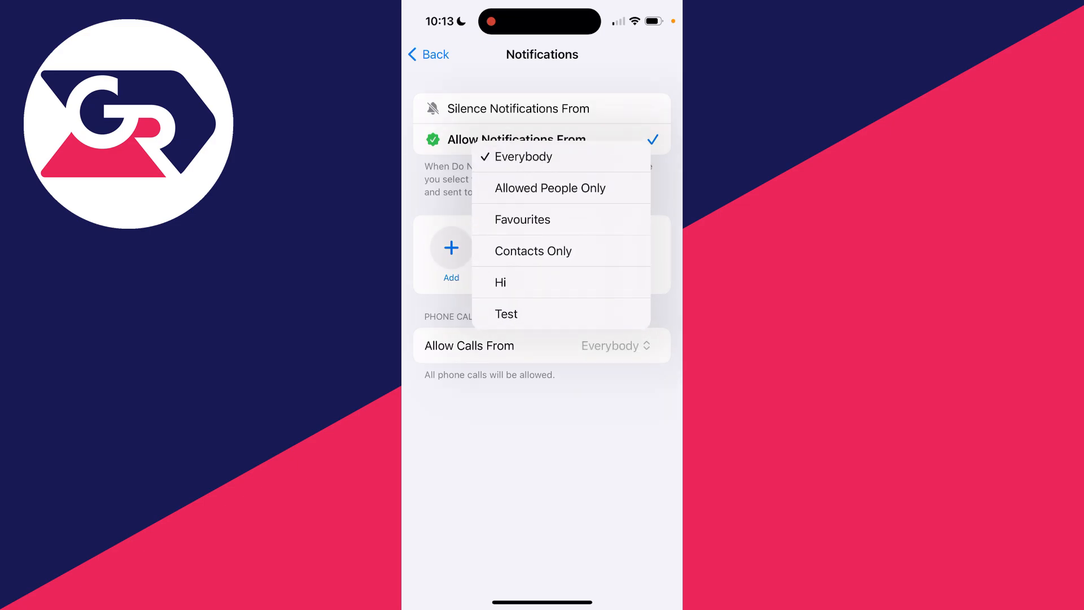
Limit calls to Allowed People Only and switch off Allow Repeated Calls
click(550, 187)
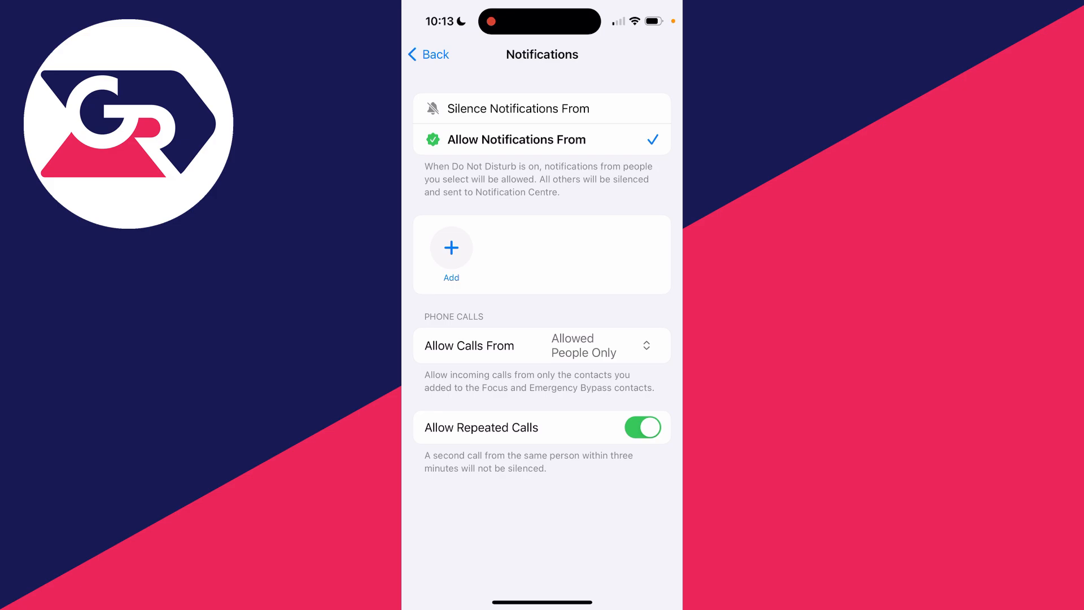
click(642, 427)
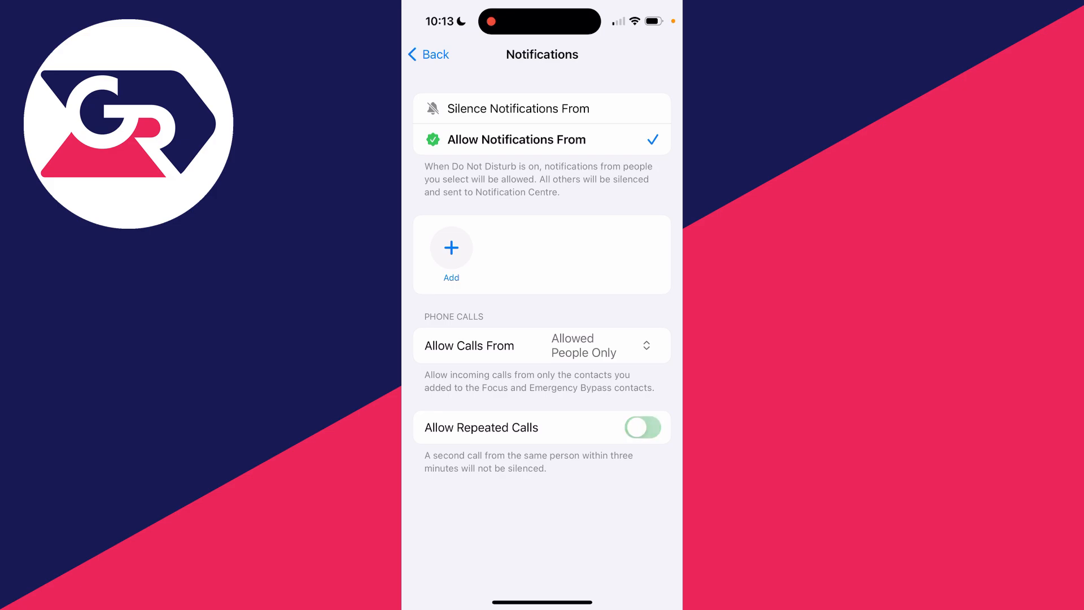
click(642, 427)
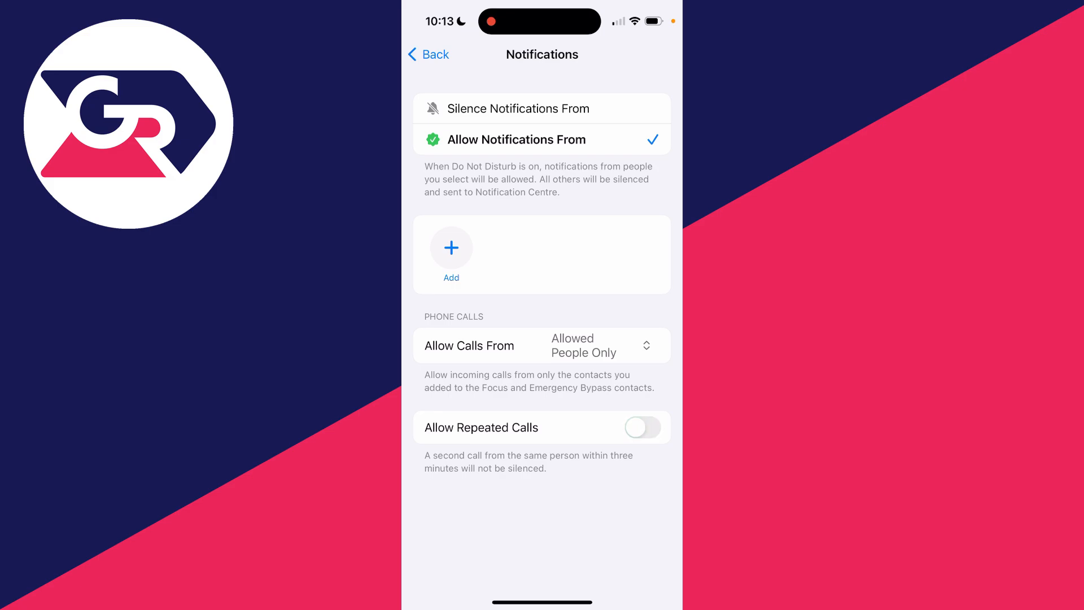